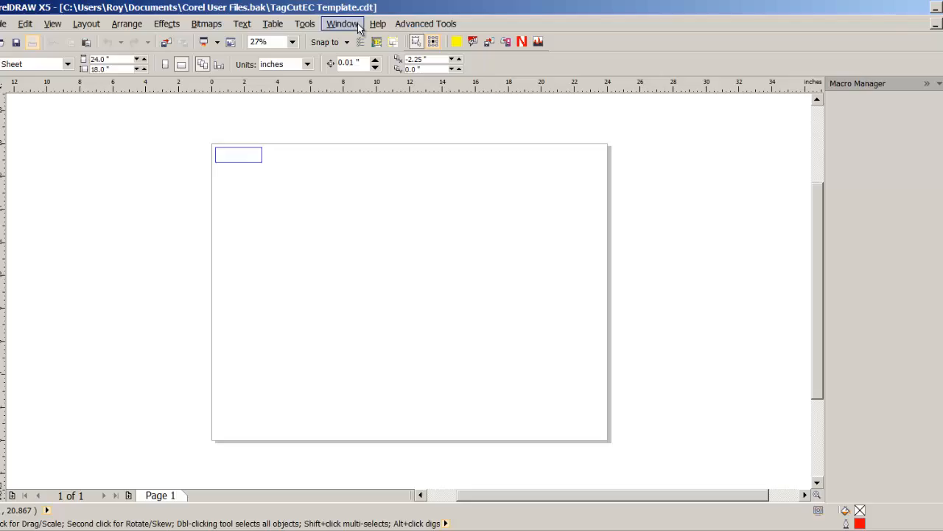
- Show the Macros category in Customization > Commands so Module1.TagCut is listed
{"action": "left_click", "coordinate": [303, 23]}
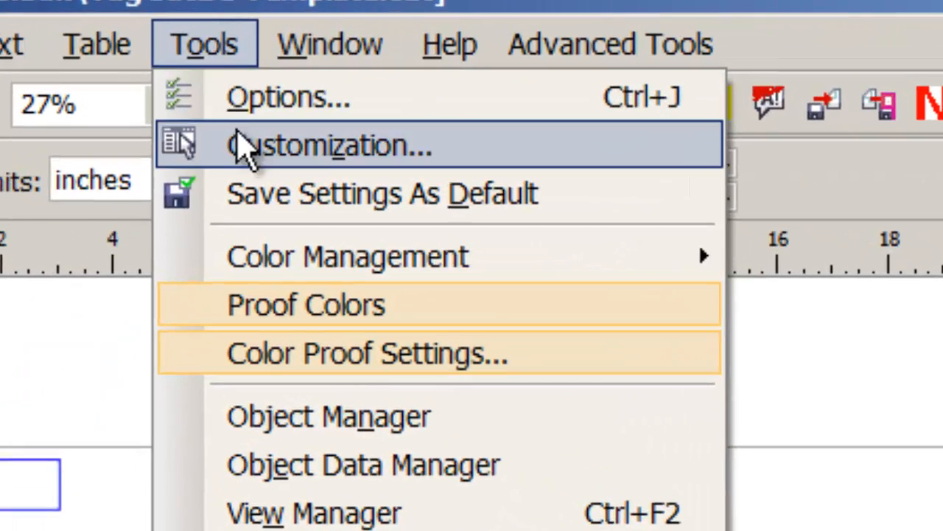
{"action": "left_click", "coordinate": [329, 144]}
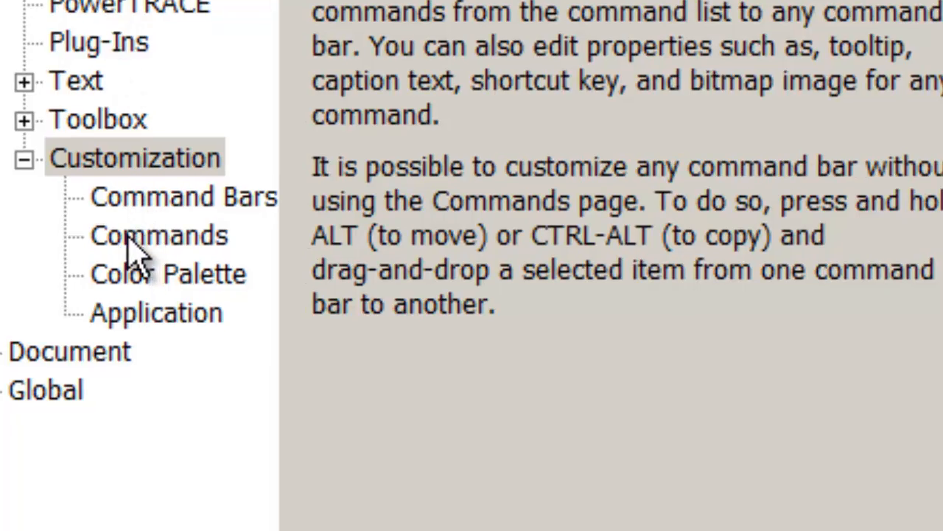
{"action": "left_click", "coordinate": [159, 235]}
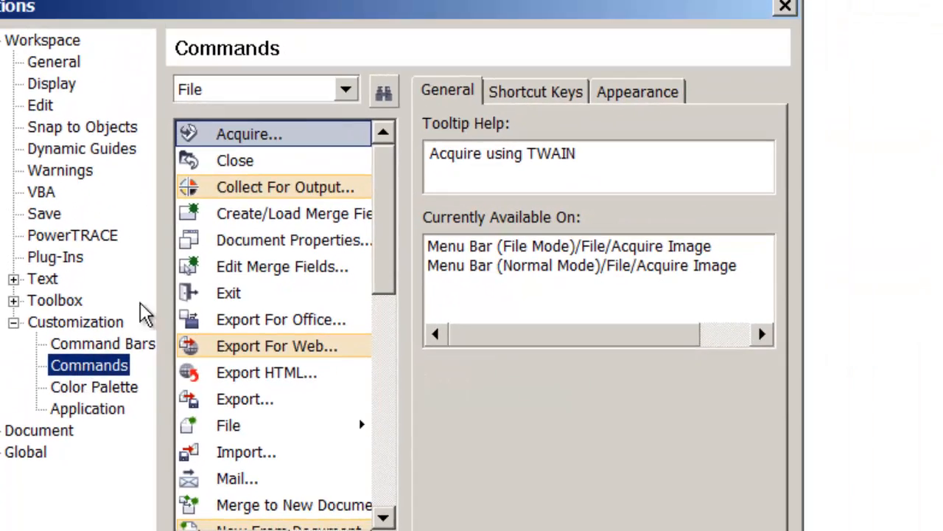
{"action": "left_click", "coordinate": [345, 88]}
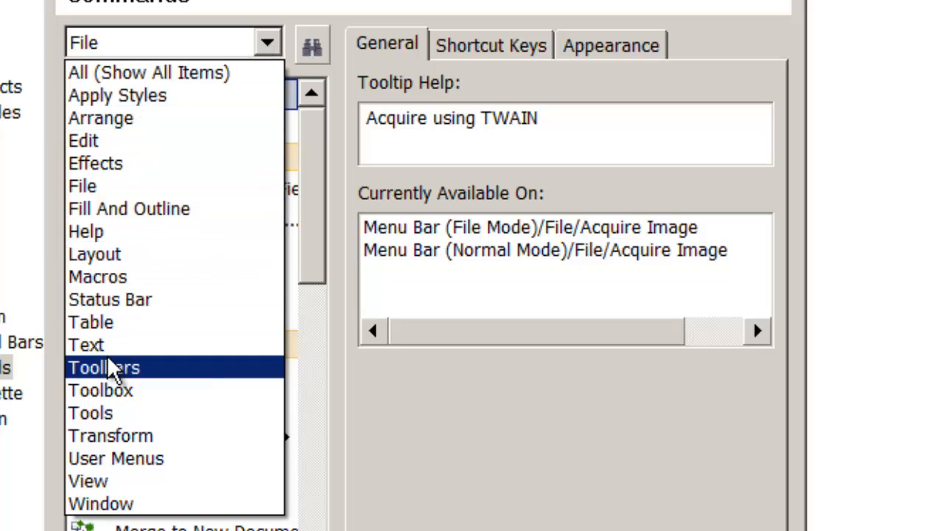
{"action": "mouse_move", "coordinate": [98, 278]}
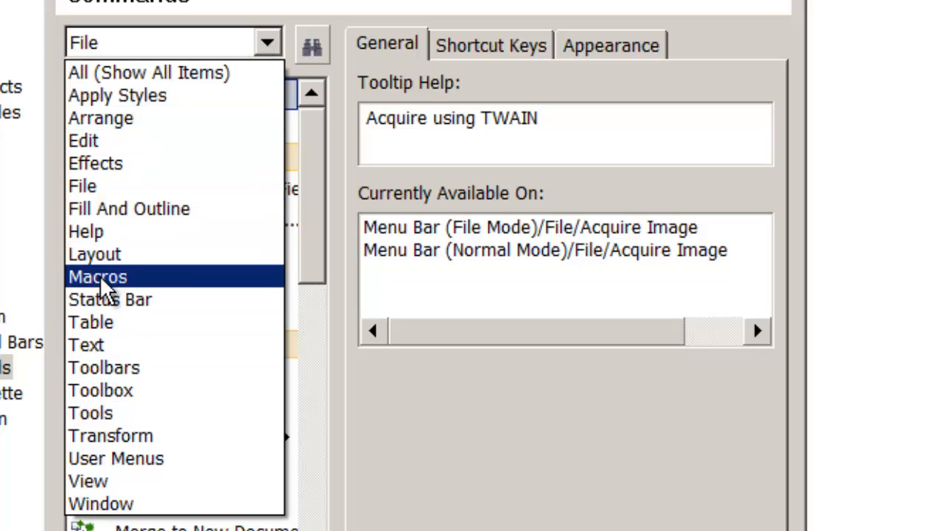
{"action": "left_click", "coordinate": [97, 277]}
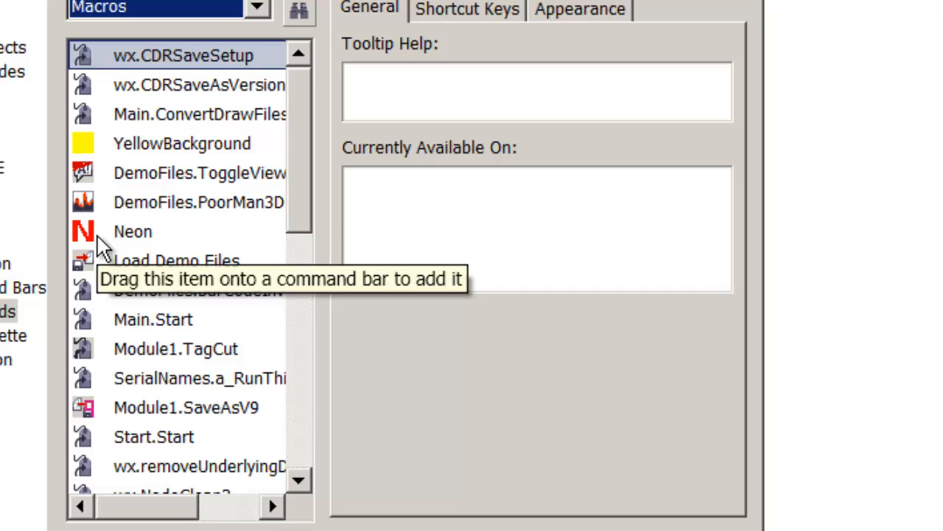
{"action": "mouse_move", "coordinate": [295, 262]}
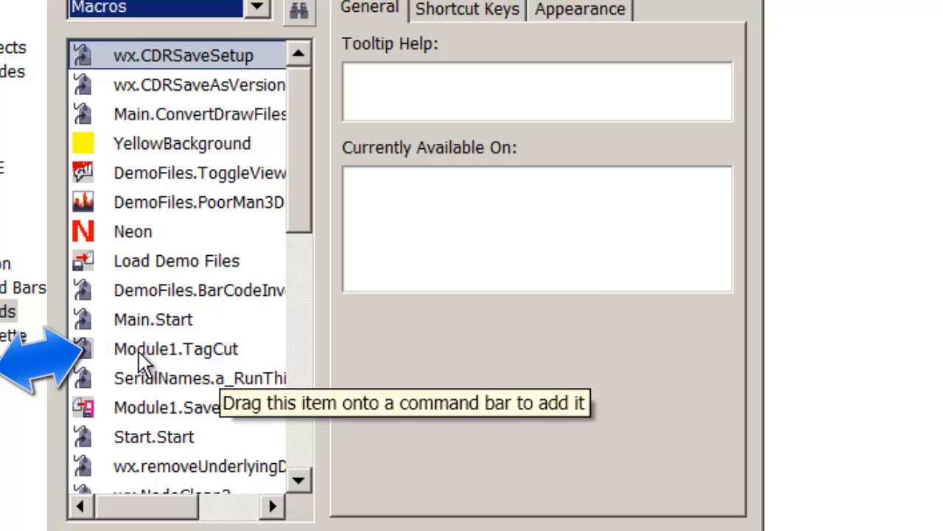
- Give Module1.TagCut the tooltip 'Tagcut' and assign it the Ctrl+Shift+T shortcut
{"action": "left_click", "coordinate": [176, 348]}
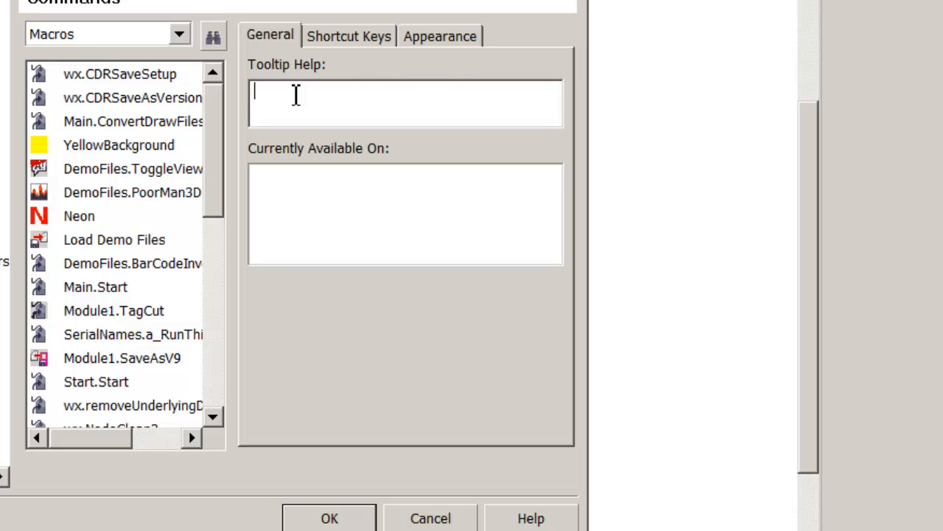
{"action": "type", "text": "T"}
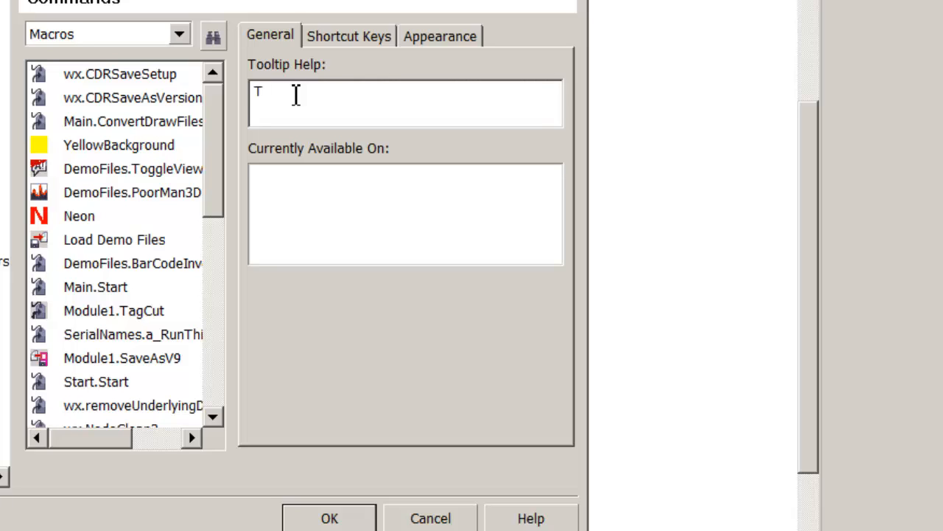
{"action": "type", "text": "agcut"}
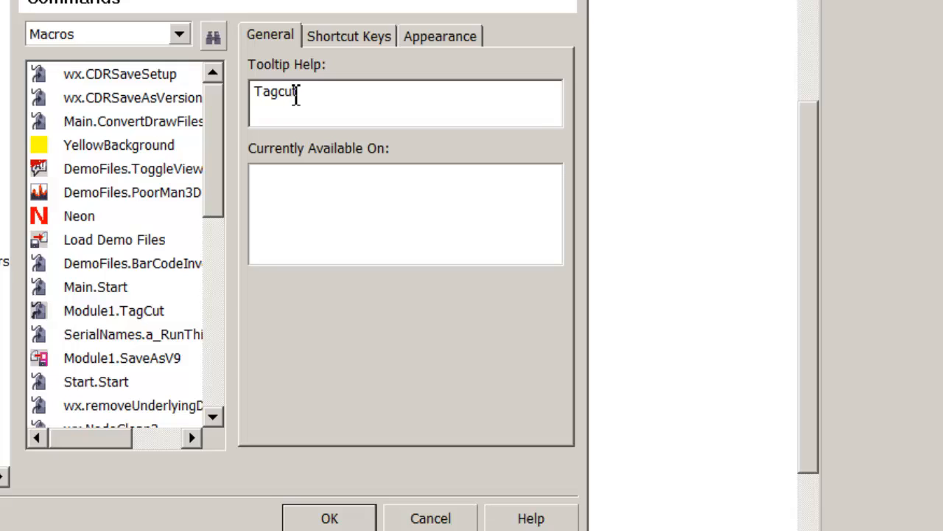
{"action": "left_click", "coordinate": [348, 36]}
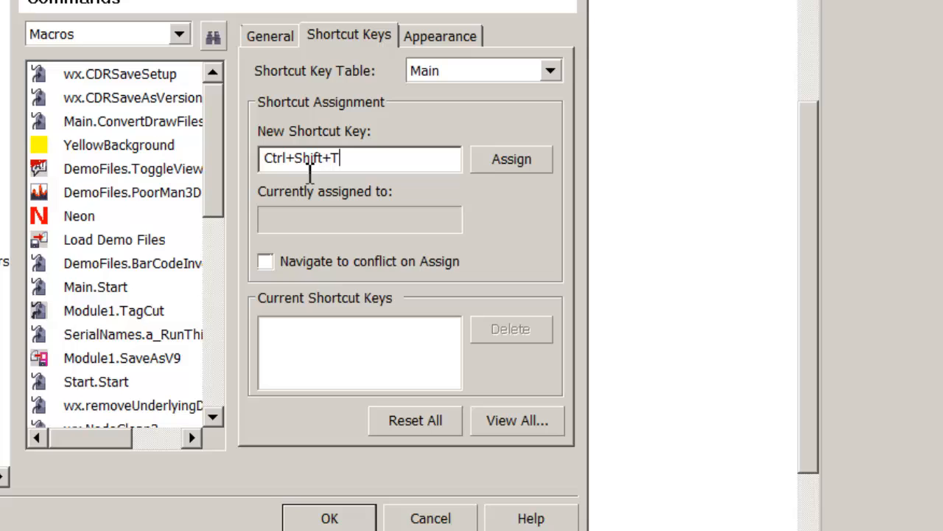
{"action": "mouse_move", "coordinate": [395, 190]}
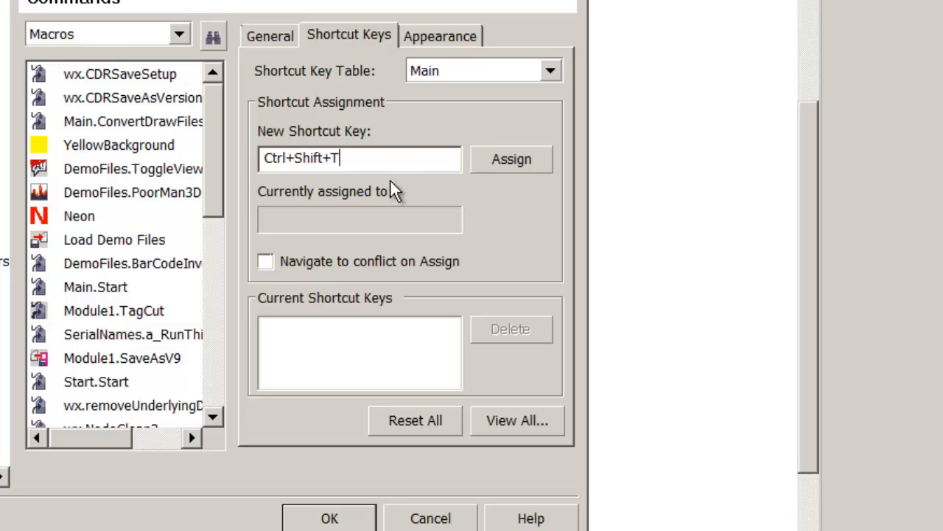
{"action": "mouse_move", "coordinate": [380, 180]}
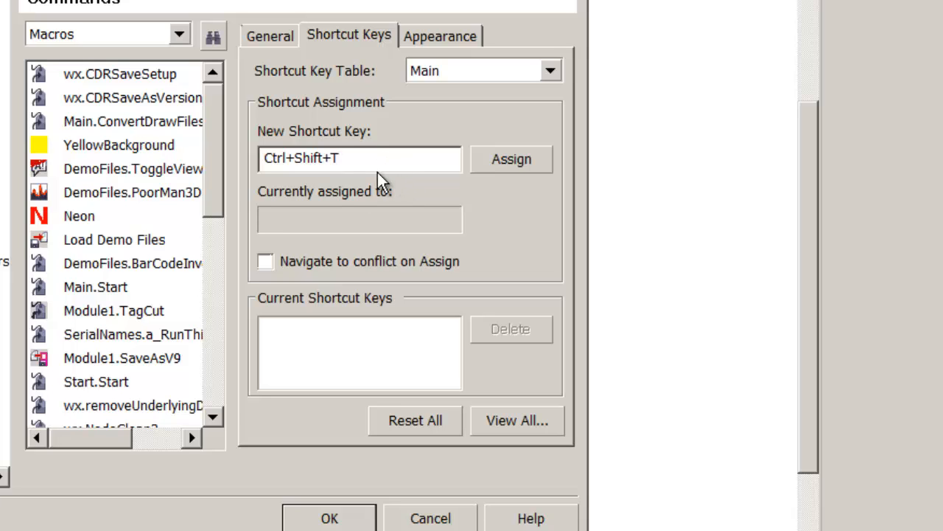
{"action": "mouse_move", "coordinate": [514, 185]}
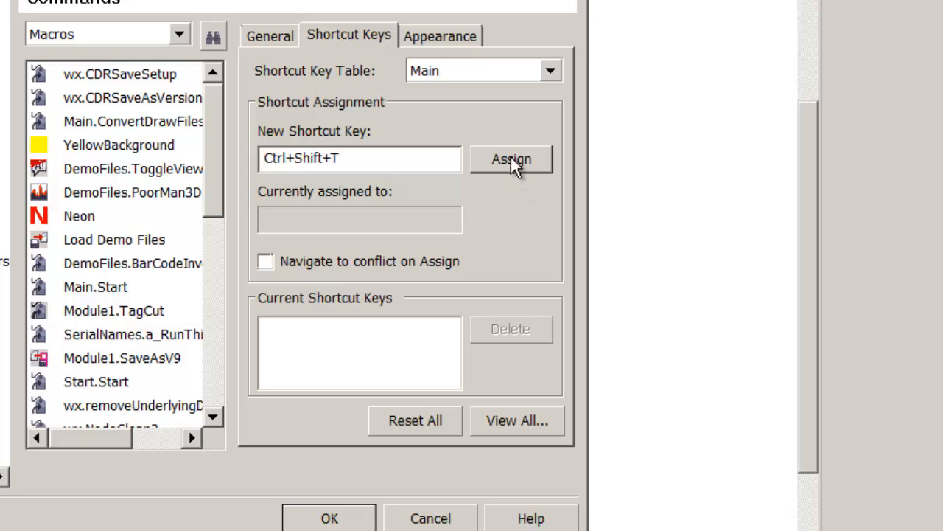
{"action": "left_click", "coordinate": [510, 160]}
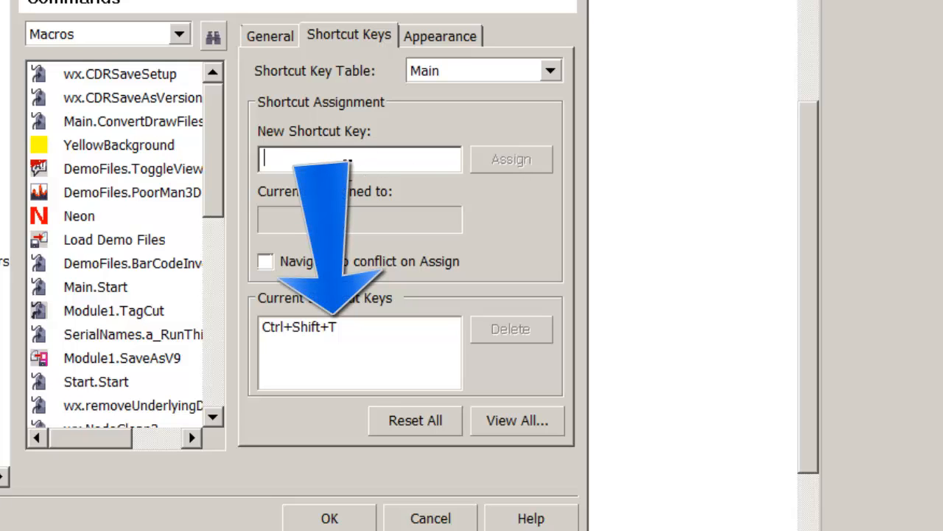
{"action": "mouse_move", "coordinate": [398, 376]}
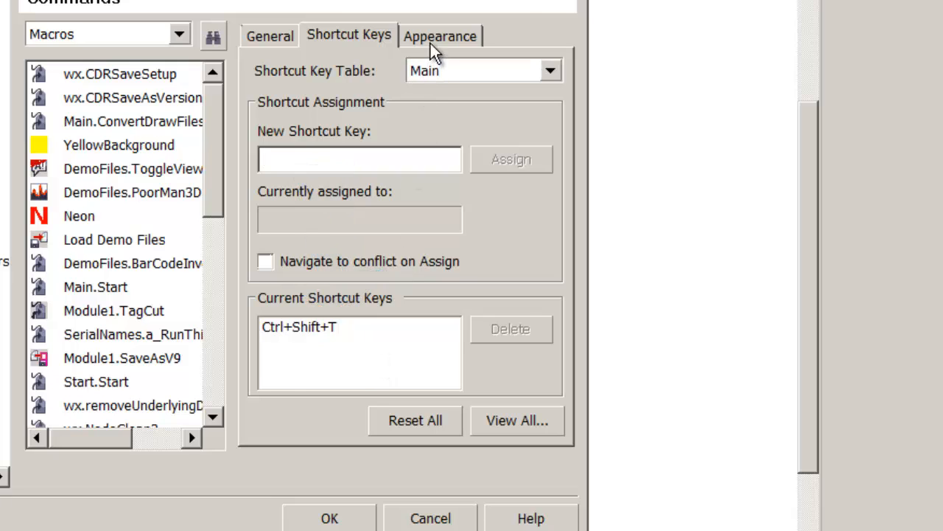
- In Appearance, draw a grid icon for the macro and shorten its caption to 'TagCut'
{"action": "left_click", "coordinate": [439, 35]}
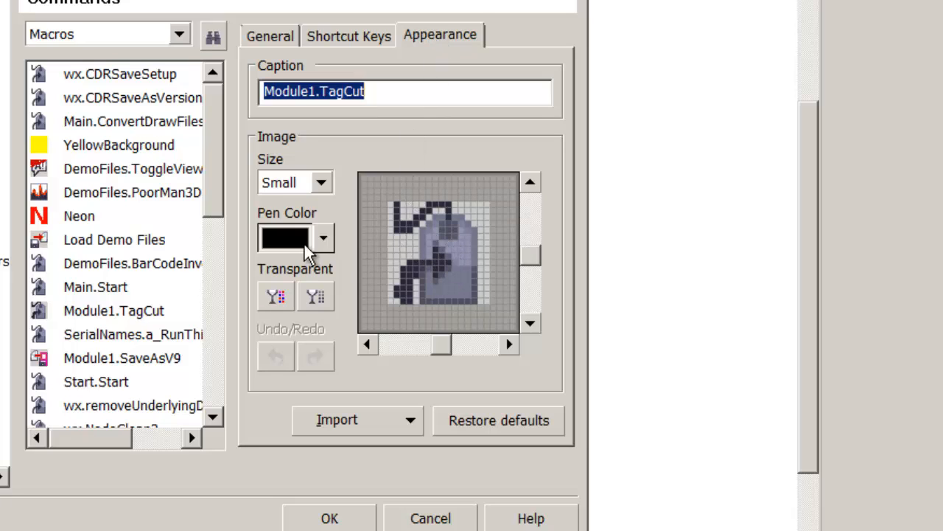
{"action": "left_click", "coordinate": [321, 237]}
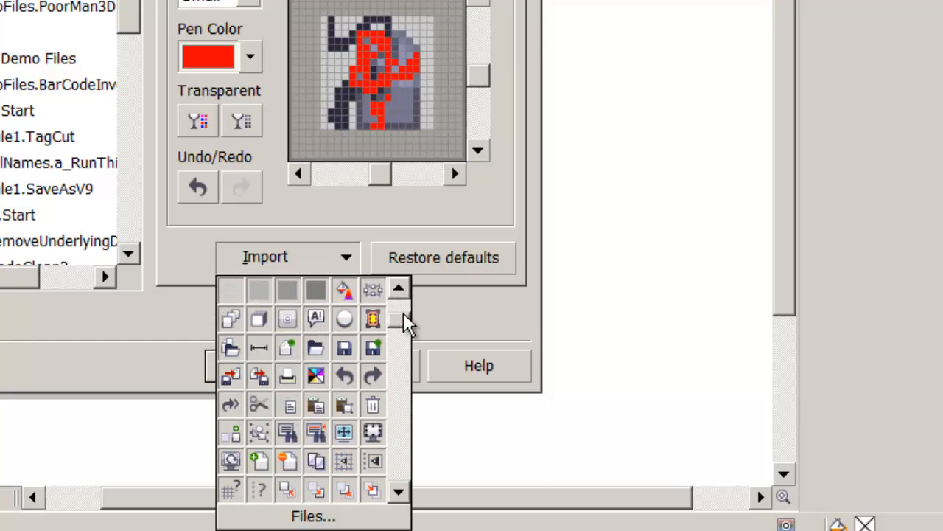
{"action": "left_click", "coordinate": [398, 287]}
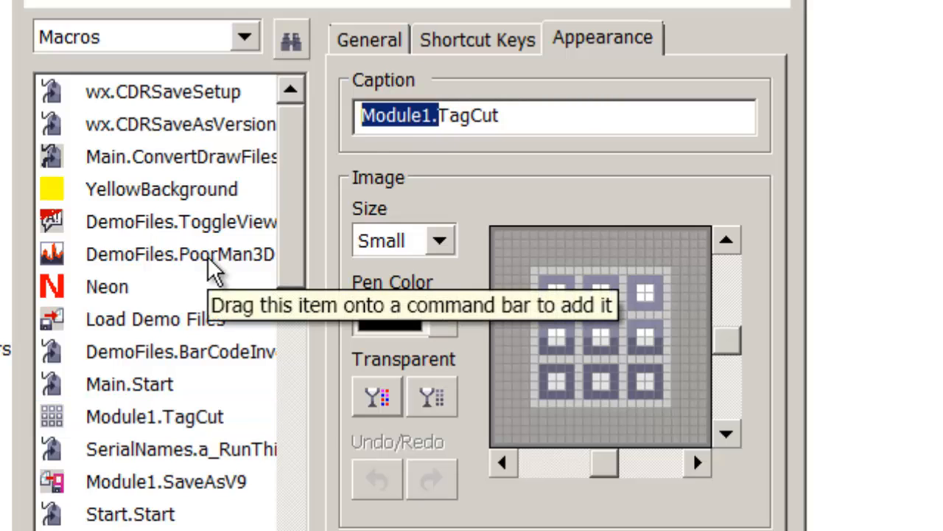
{"action": "key", "text": "Delete"}
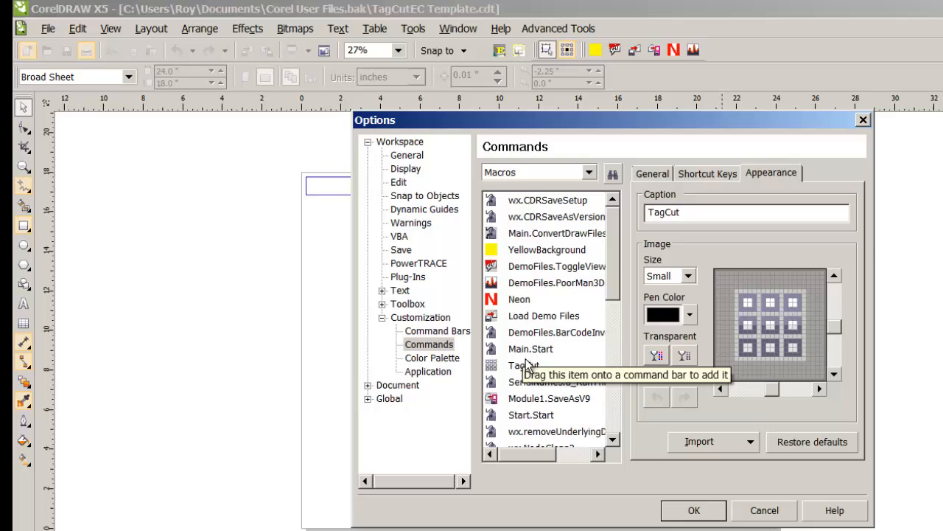
- Drag the TagCut grid icon from the Commands list onto the Advanced Tools toolbar
{"action": "left_click", "coordinate": [524, 366]}
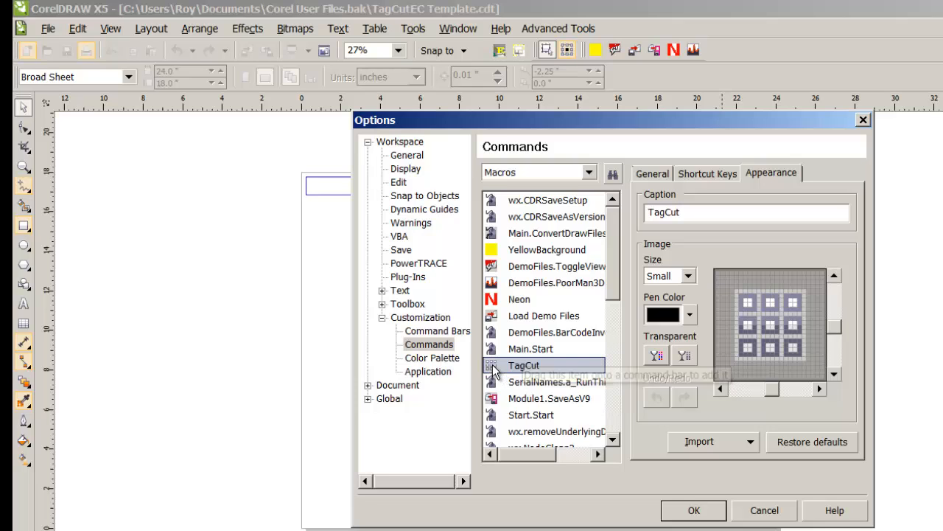
{"action": "left_click_drag", "start_coordinate": [523, 366], "coordinate": [487, 200]}
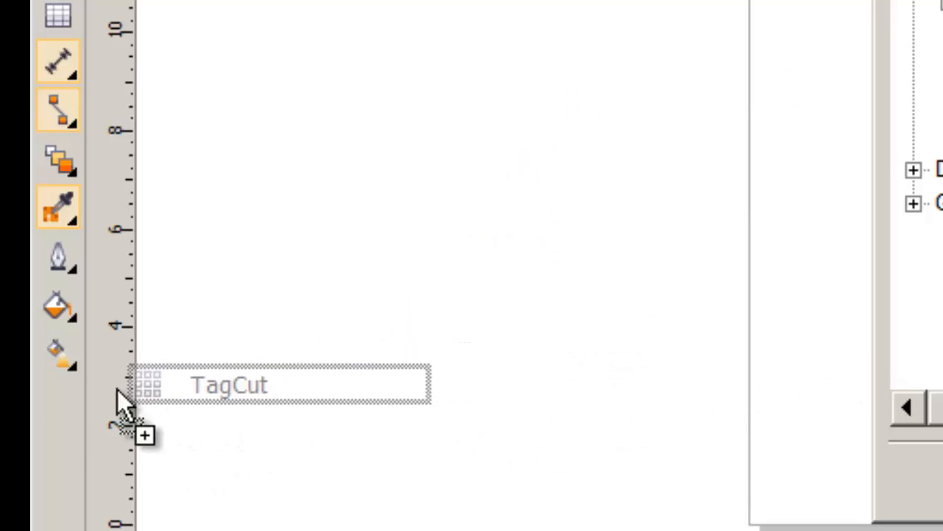
{"action": "left_click_drag", "start_coordinate": [280, 383], "coordinate": [185, 410]}
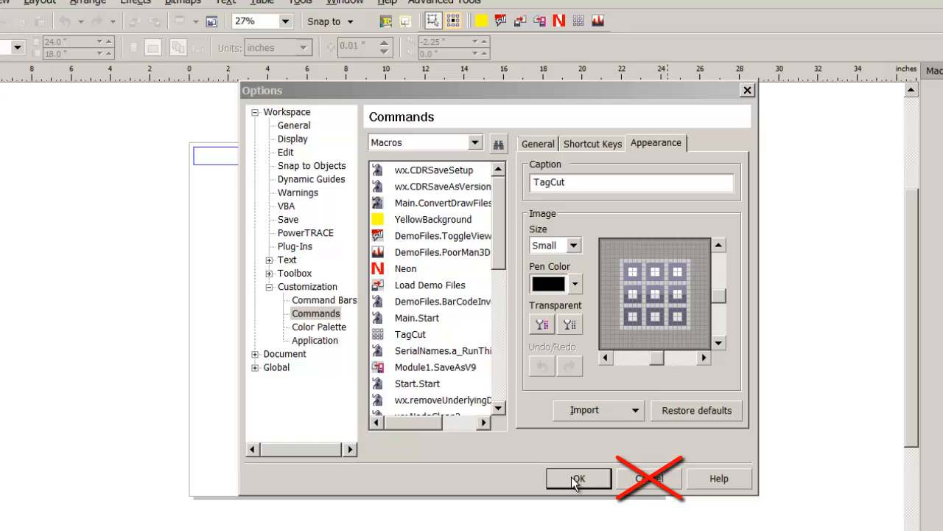
- Close Options with OK and run TagCut via Ctrl+Shift+T, getting its select-a-rectangle prompt
{"action": "left_click", "coordinate": [577, 477]}
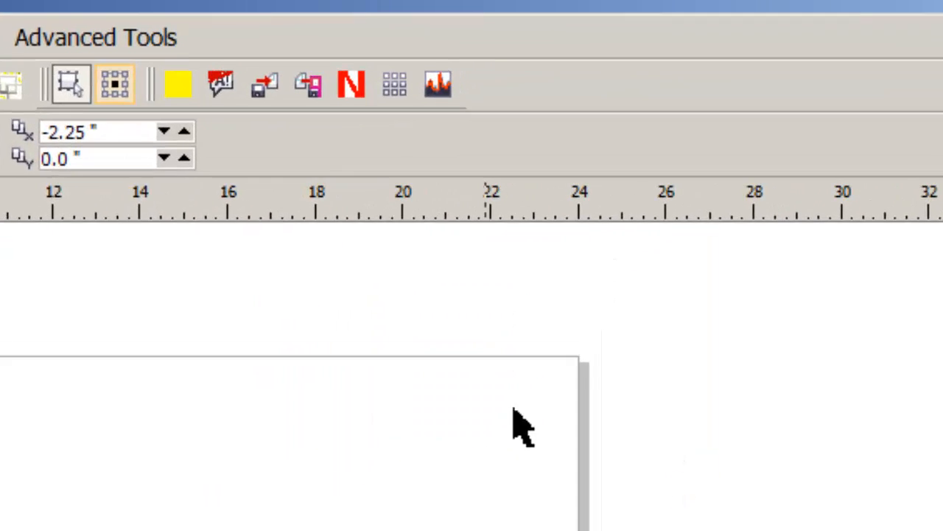
{"action": "mouse_move", "coordinate": [303, 115]}
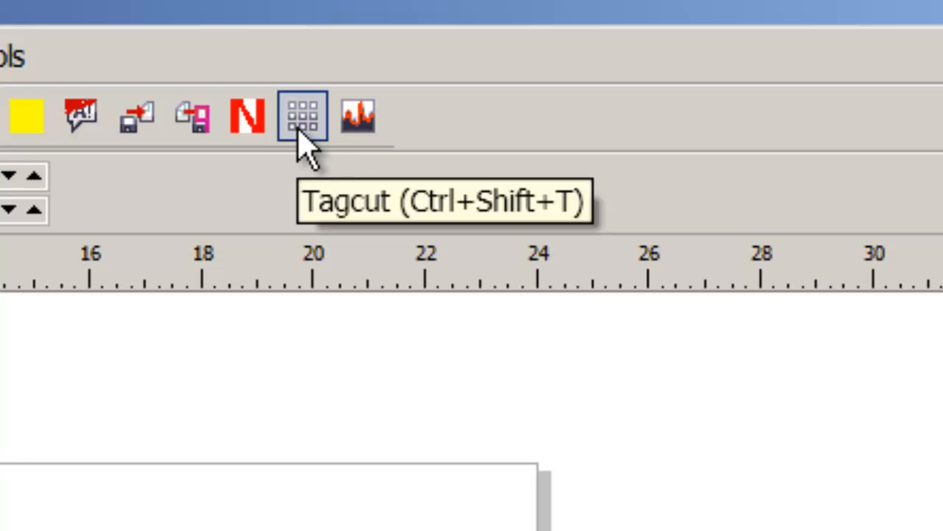
{"action": "mouse_move", "coordinate": [303, 132]}
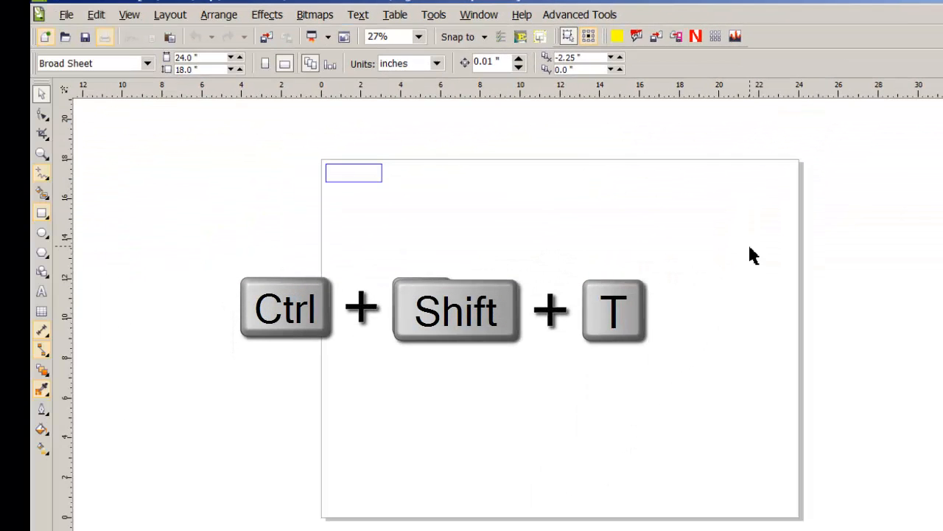
{"action": "key", "text": "ctrl+shift+t"}
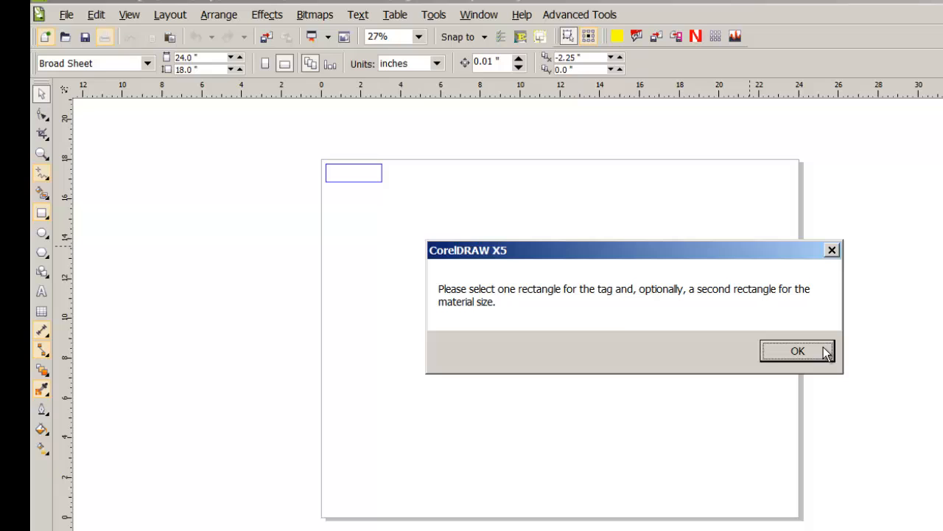
{"action": "mouse_move", "coordinate": [811, 360]}
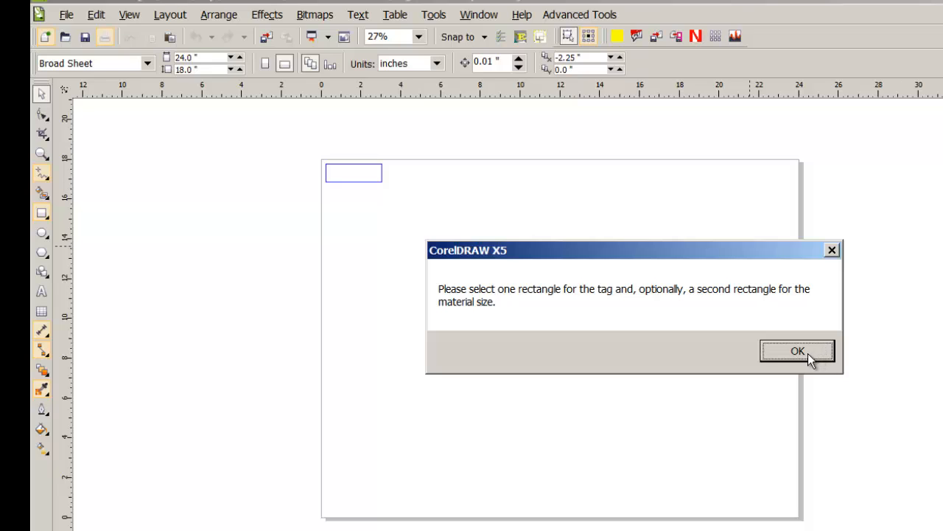
- Create the 3×2 tag grid on the rectangle, undo and exit, then relaunch Tag Cut from the toolbar icon
{"action": "left_click", "coordinate": [796, 351]}
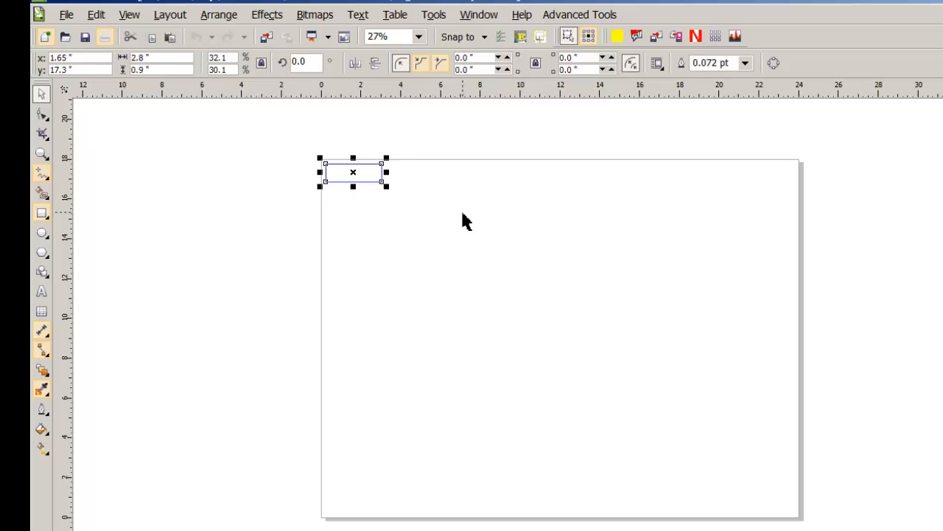
{"action": "mouse_move", "coordinate": [536, 197]}
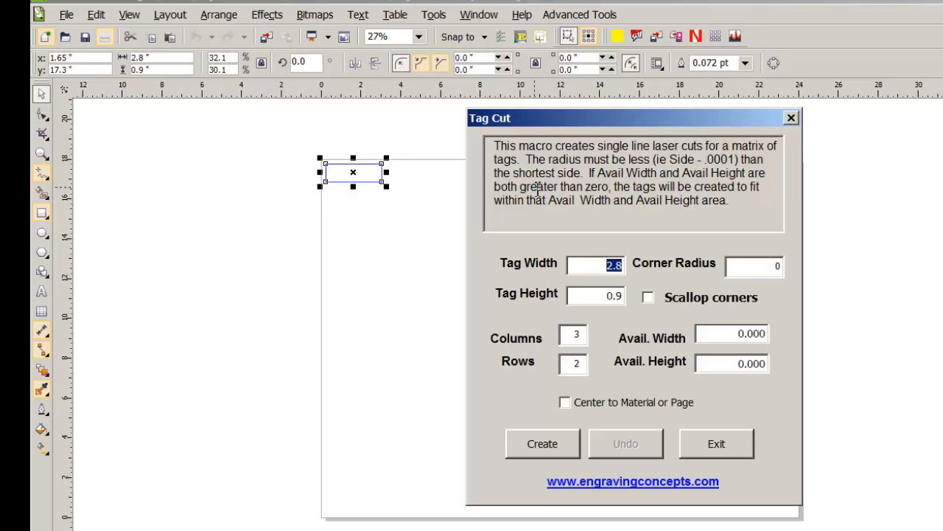
{"action": "mouse_move", "coordinate": [539, 386]}
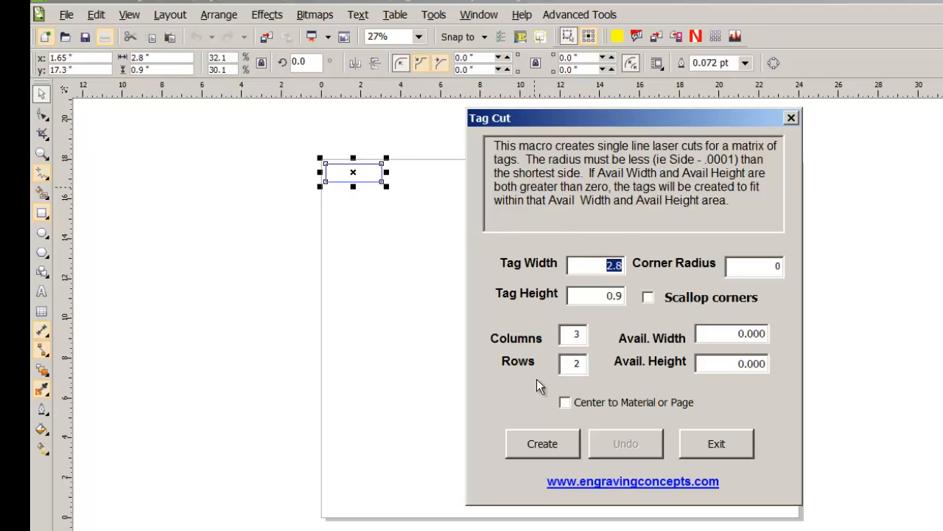
{"action": "left_click", "coordinate": [542, 442]}
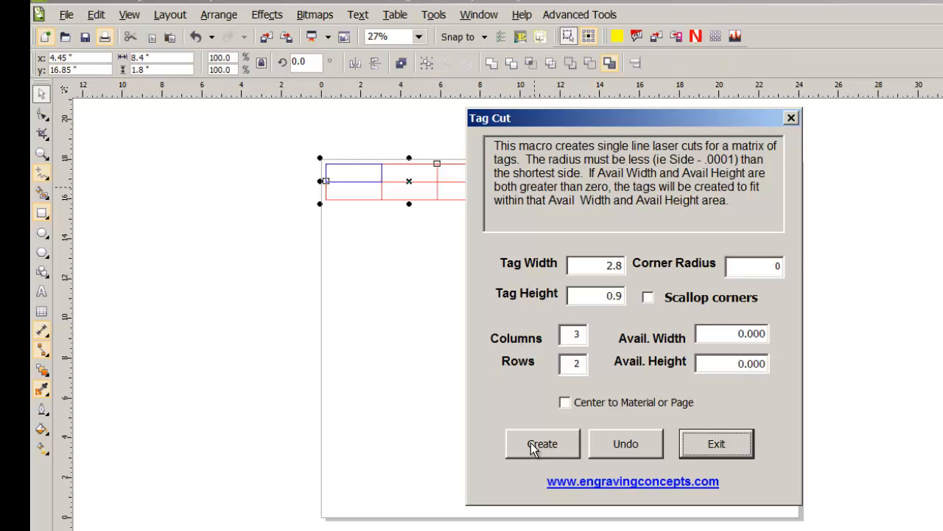
{"action": "mouse_move", "coordinate": [637, 465]}
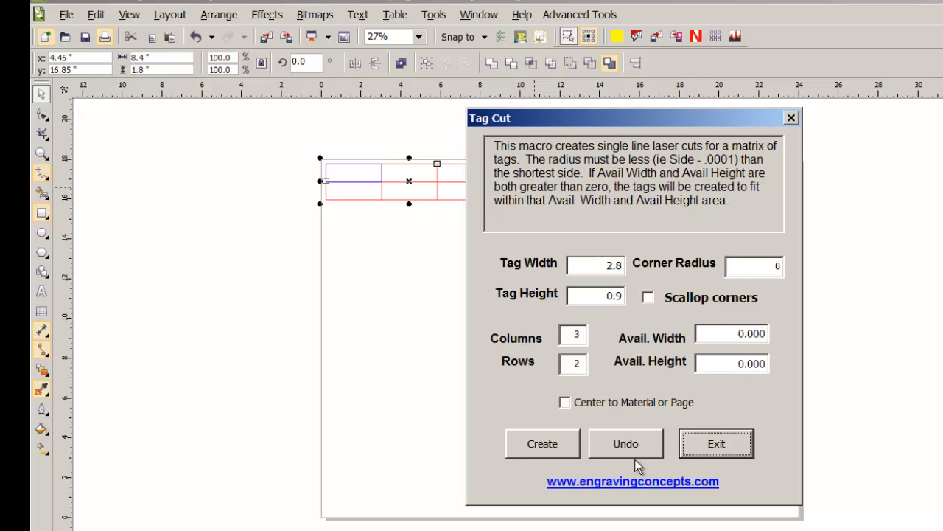
{"action": "mouse_move", "coordinate": [716, 443]}
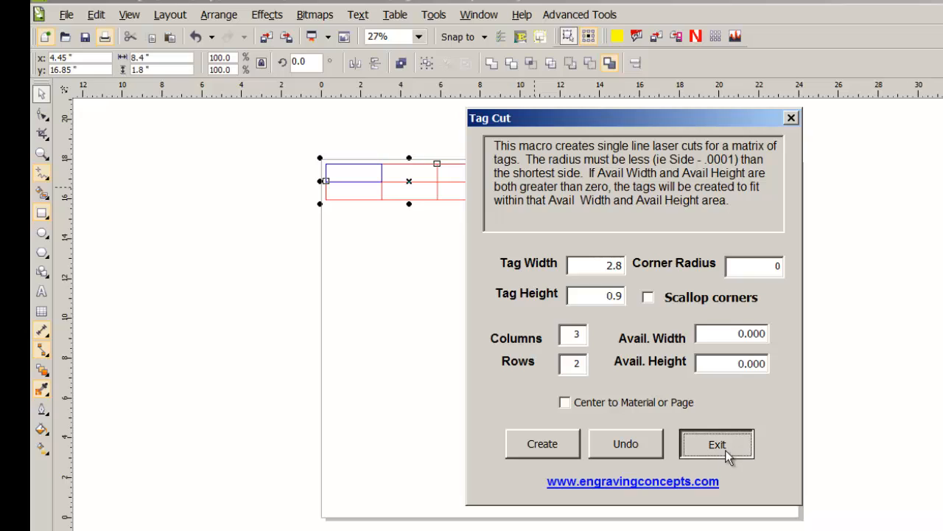
{"action": "left_click", "coordinate": [717, 444]}
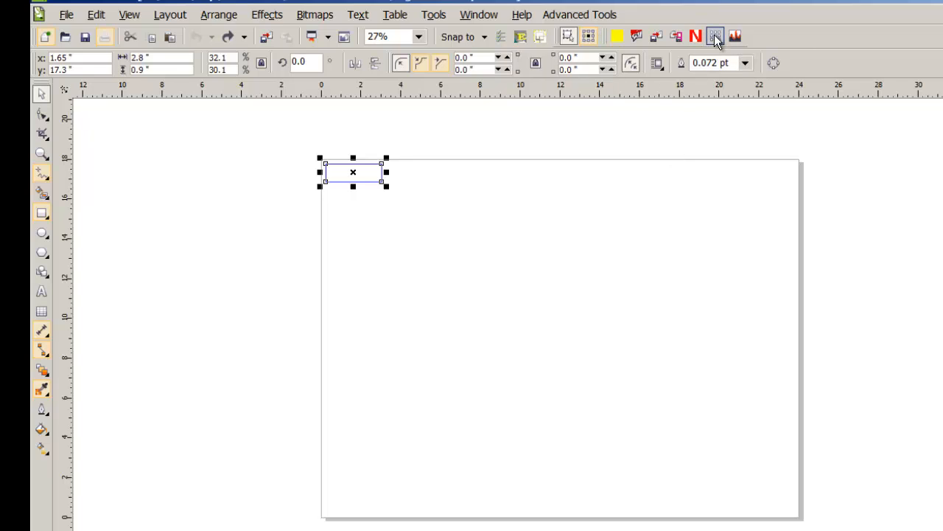
{"action": "mouse_move", "coordinate": [715, 37]}
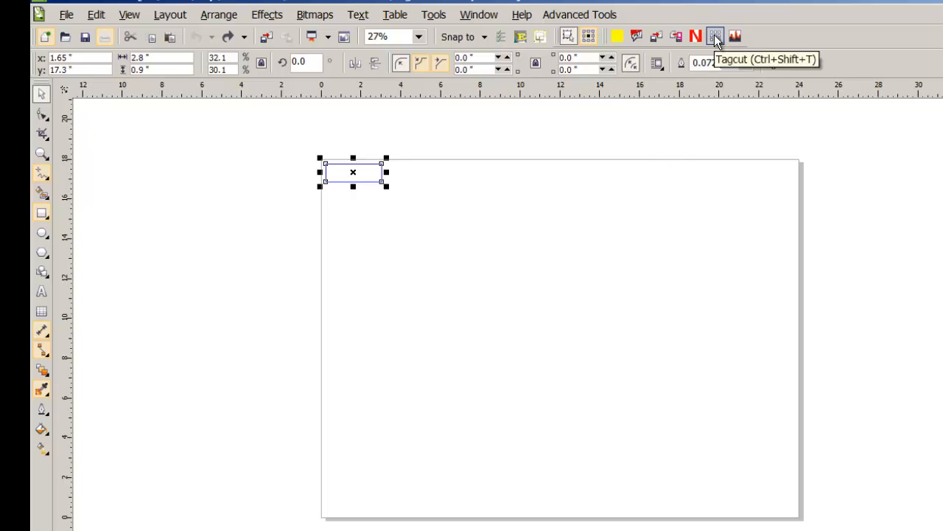
{"action": "left_click", "coordinate": [714, 36]}
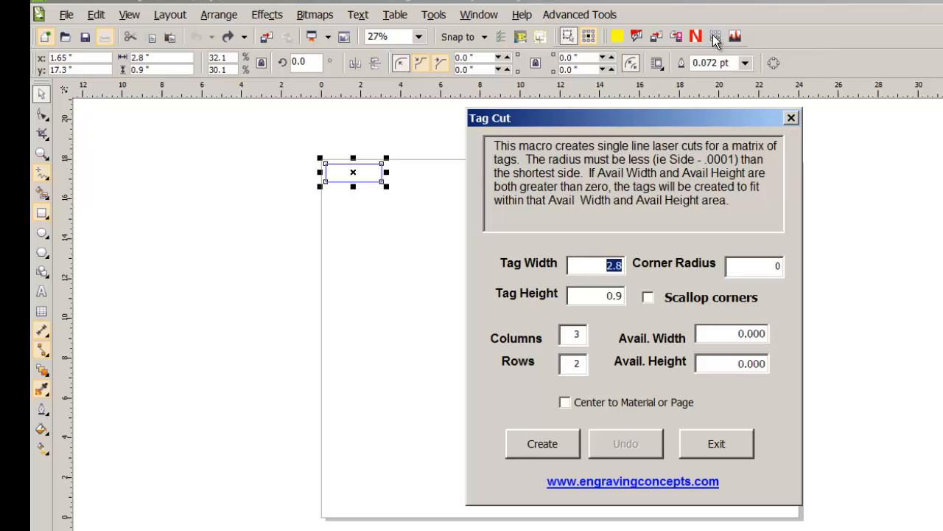